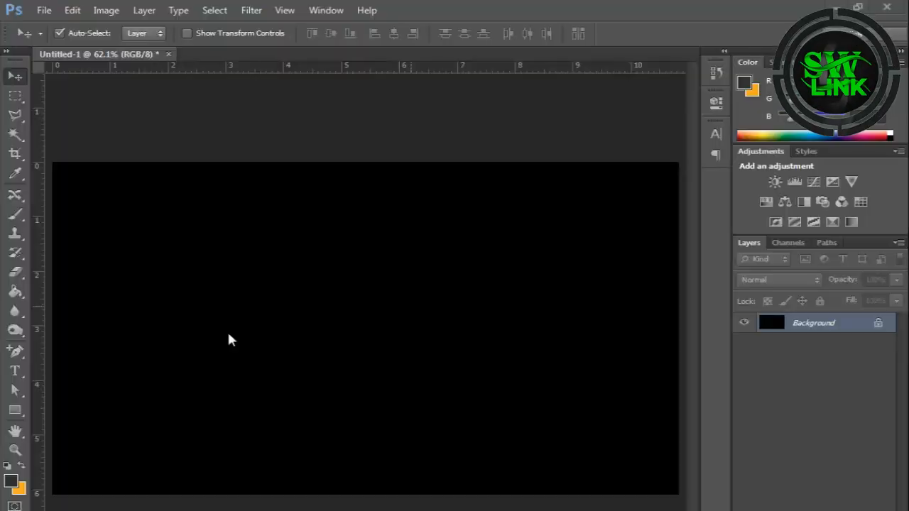
Step: Set the foreground colour to white (#ffffff)
{"action": "left_click", "coordinate": [12, 483]}
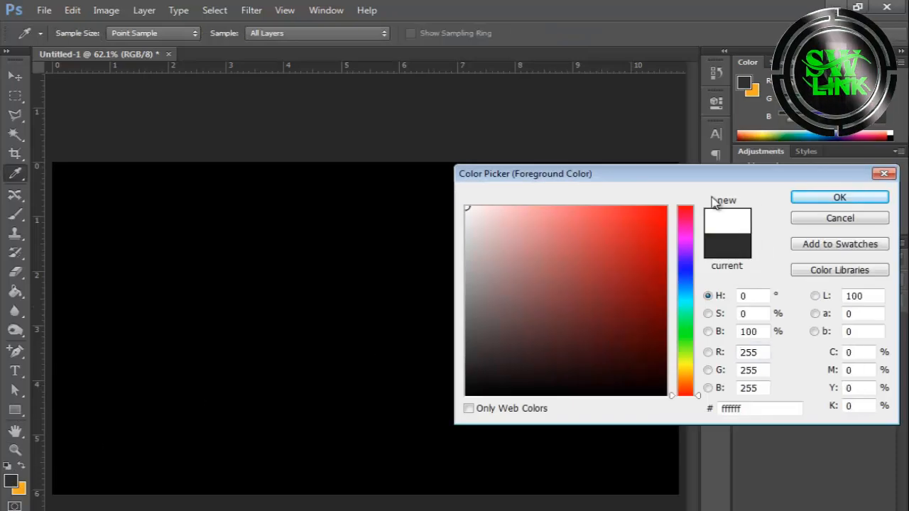
{"action": "left_click", "coordinate": [840, 197]}
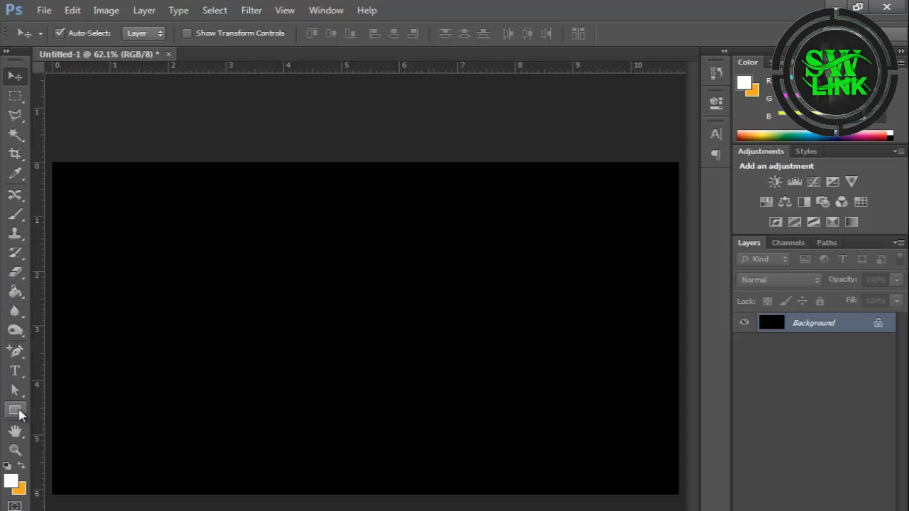
Step: Draw a tall white rectangle near the canvas centre and rasterize its layer
{"action": "left_click_drag", "start_coordinate": [251, 254], "coordinate": [298, 394]}
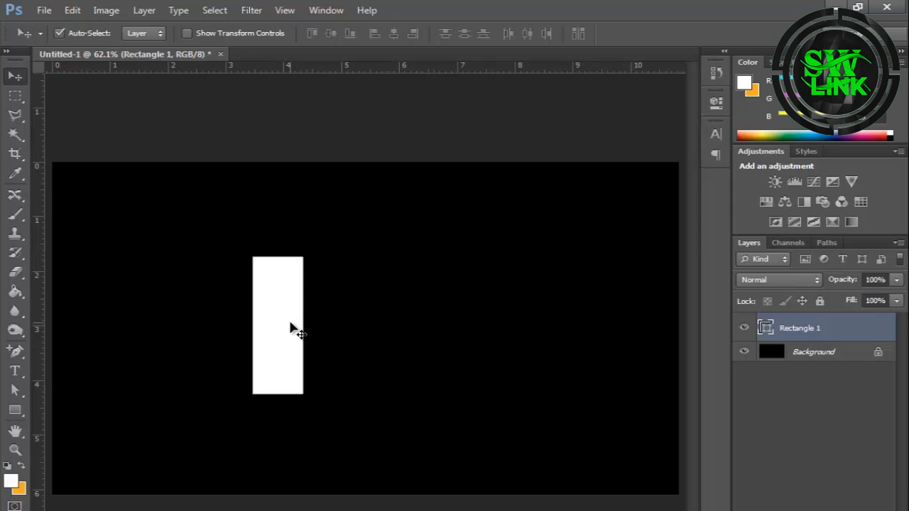
{"action": "right_click", "coordinate": [800, 328]}
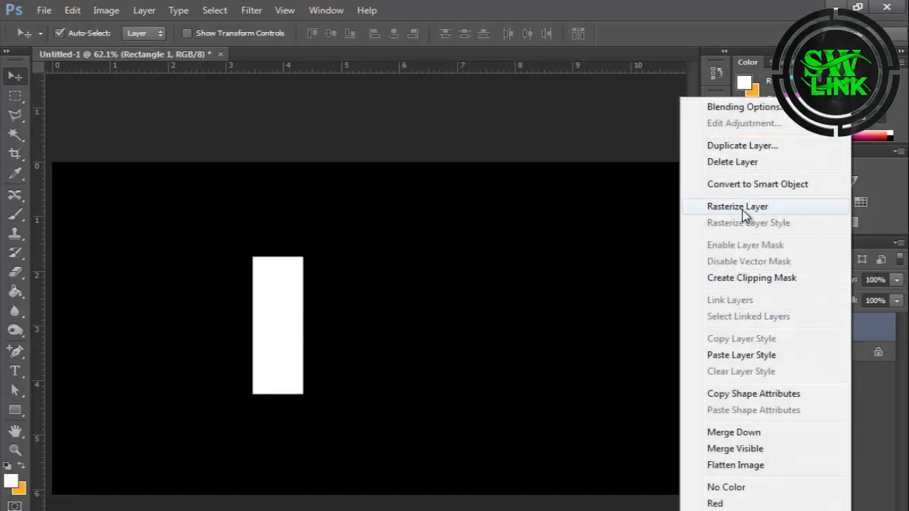
{"action": "left_click", "coordinate": [738, 206]}
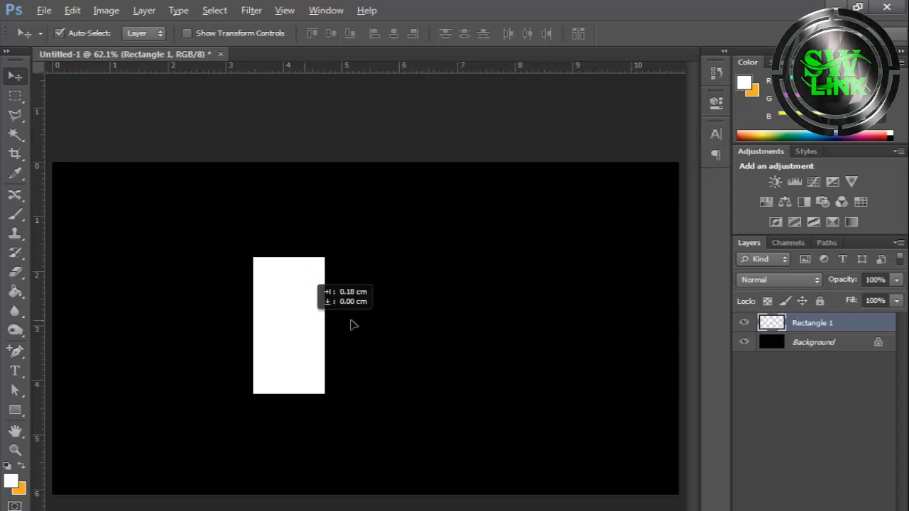
Step: Move the copied bar beside the original, skew it diagonally, and duplicate that piece
{"action": "left_click_drag", "start_coordinate": [289, 325], "coordinate": [386, 325]}
{"action": "type", "text": "1"}
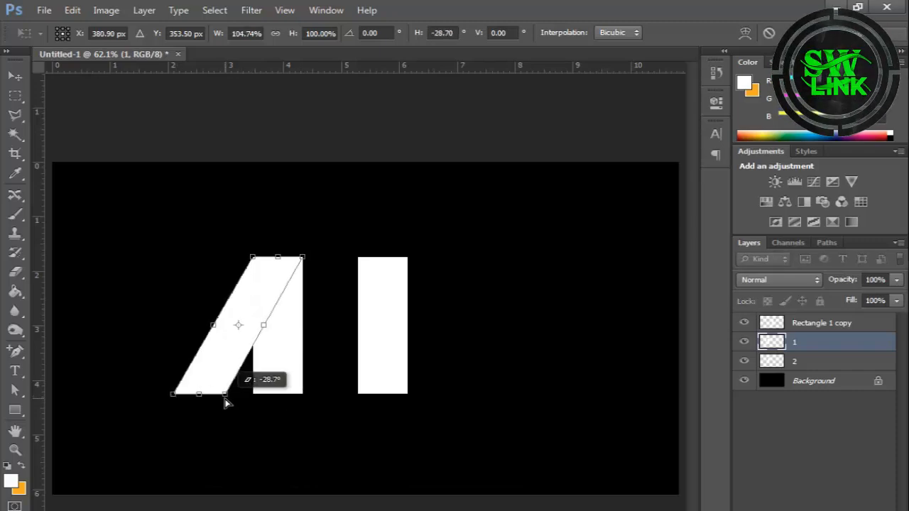
{"action": "left_click_drag", "start_coordinate": [198, 394], "coordinate": [214, 398]}
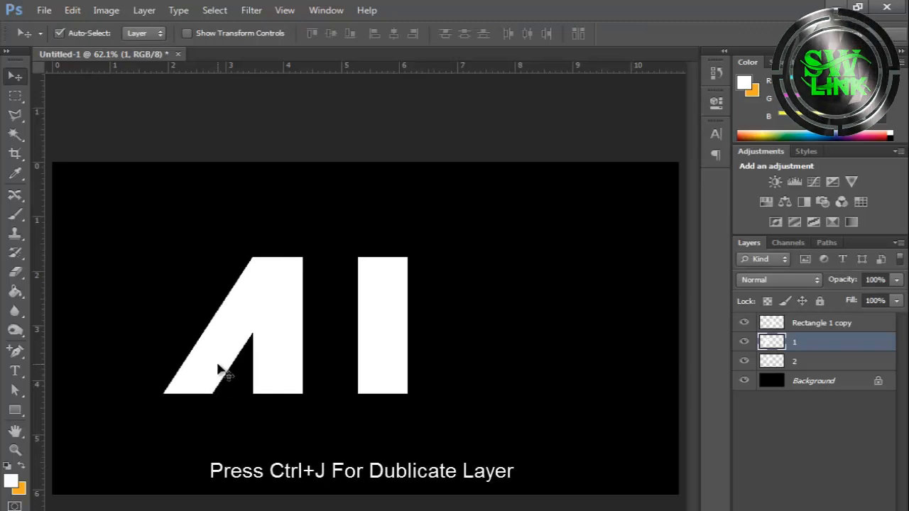
{"action": "key", "text": "ctrl+j"}
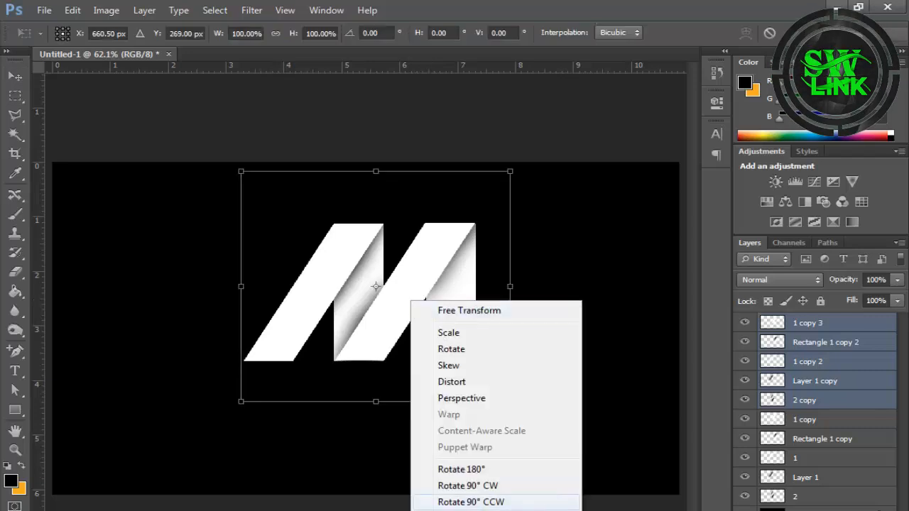
Step: Flip the copied M pieces vertically to form the mirror image
{"action": "left_click", "coordinate": [471, 503]}
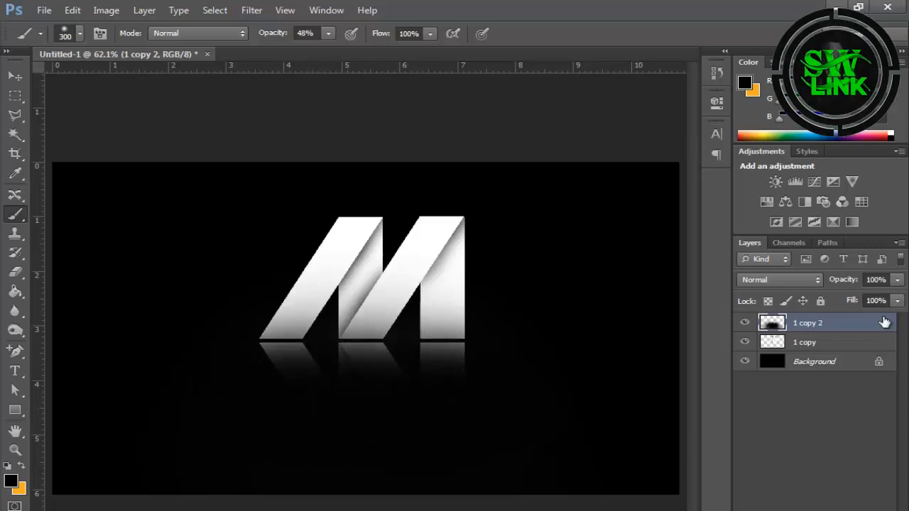
Step: Set the reflection layer's opacity to about 71%
{"action": "left_click_drag", "start_coordinate": [897, 290], "coordinate": [874, 290]}
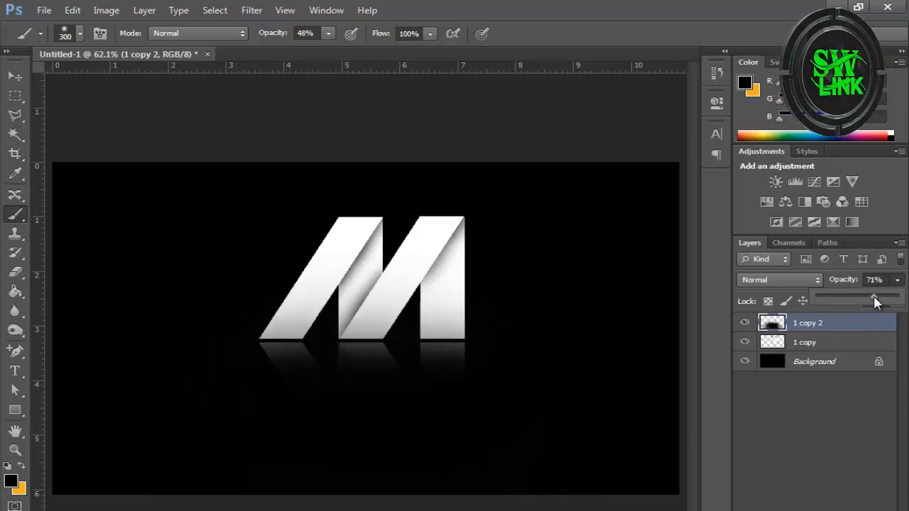